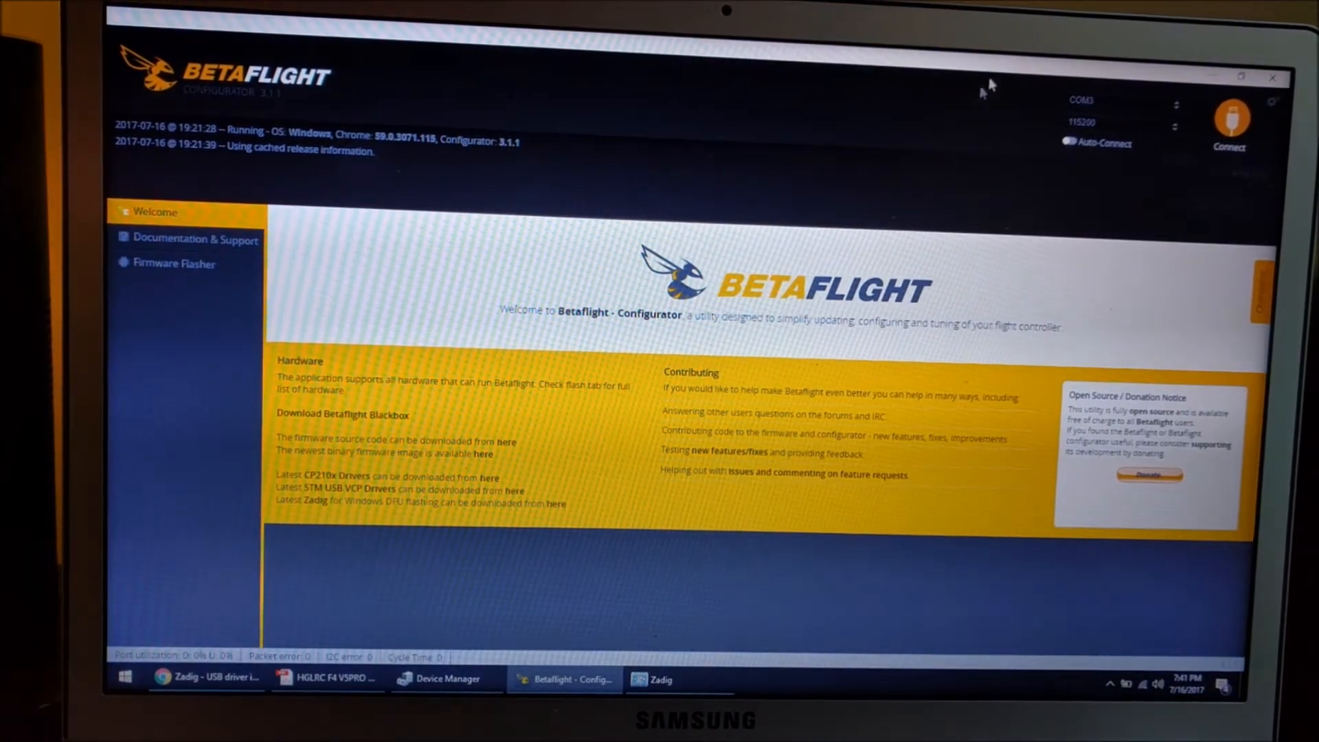
Connect to the flight controller and run ver in the CLI, reading BTFL 3.1.7 on board OBF4.
left_click(1228, 126)
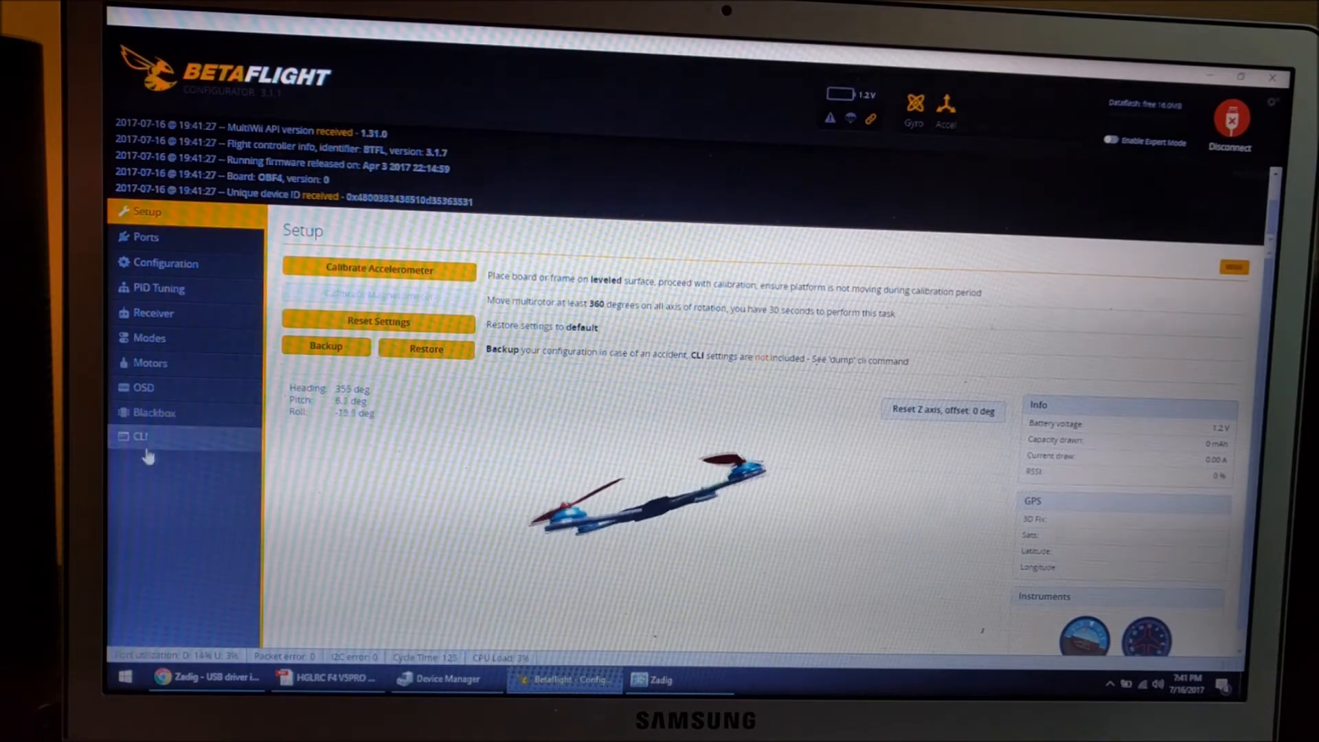
left_click(140, 436)
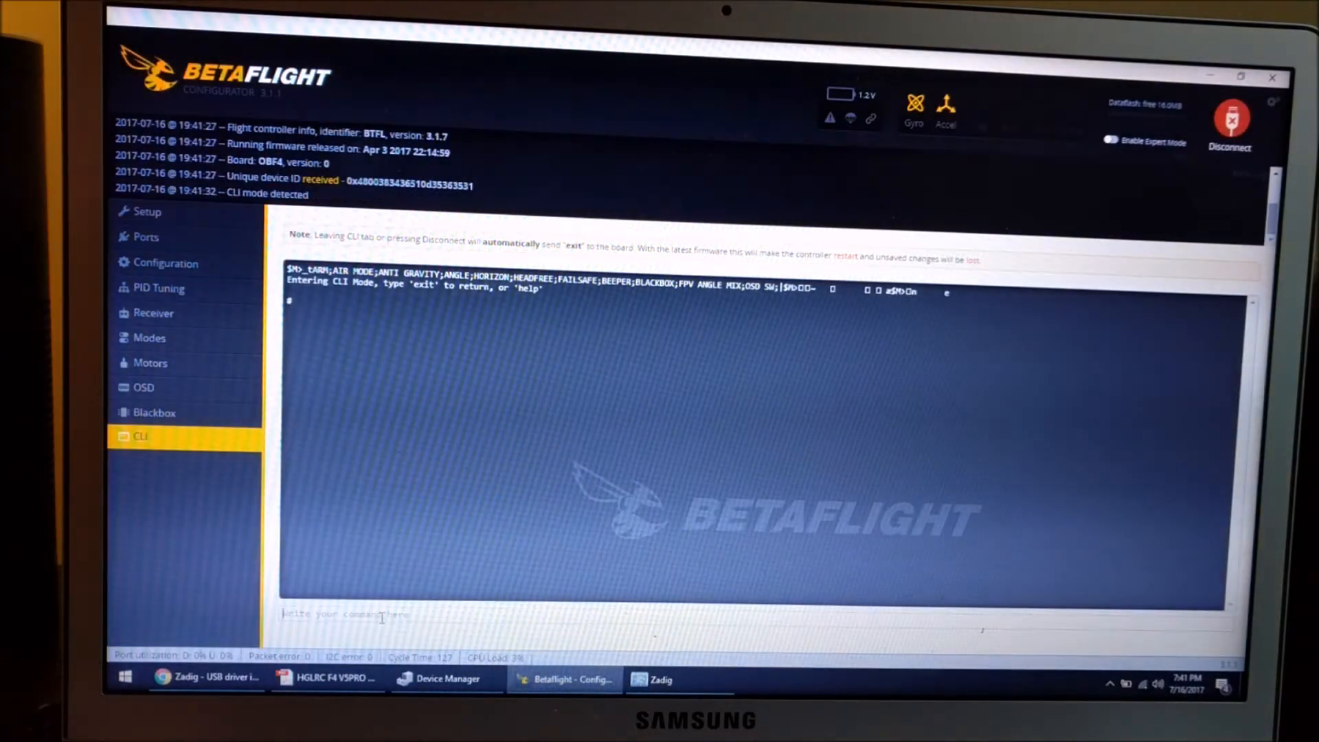
type("ver")
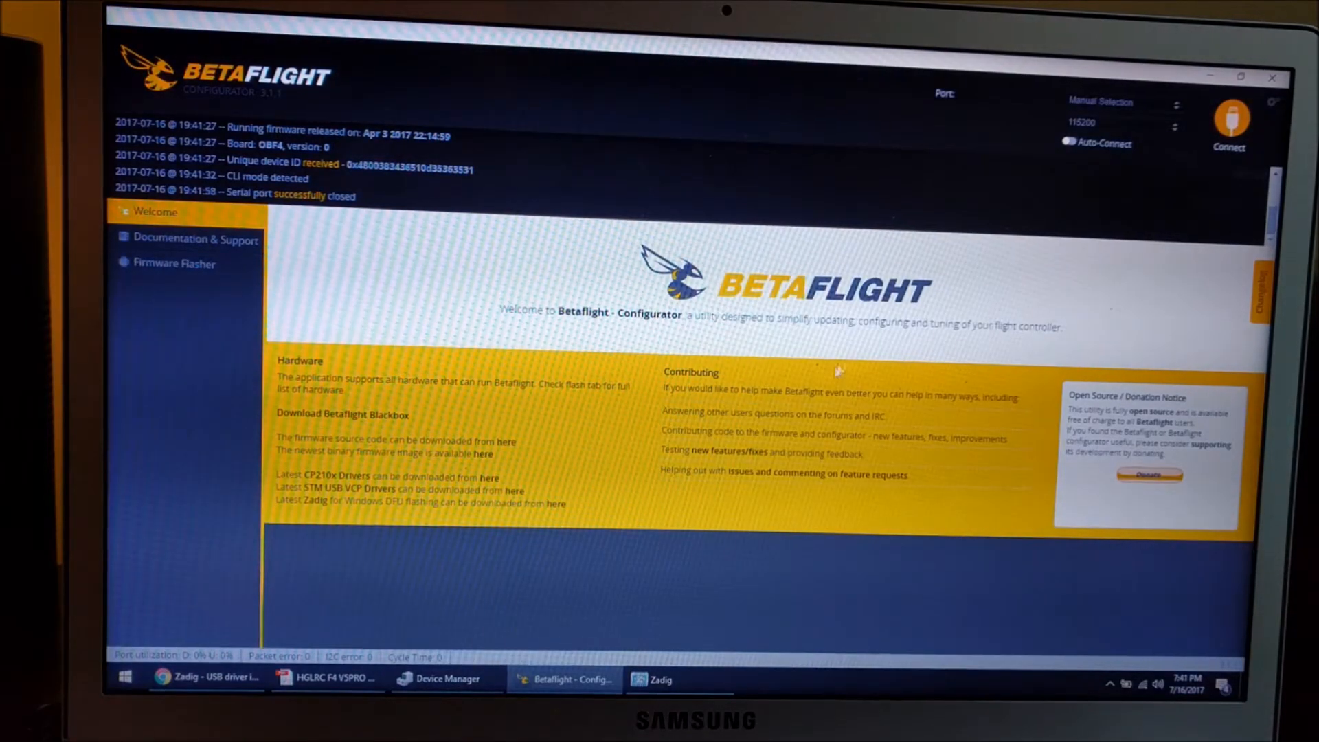
Review the Welcome page links and minimize the configurator to the desktop.
left_click(1102, 101)
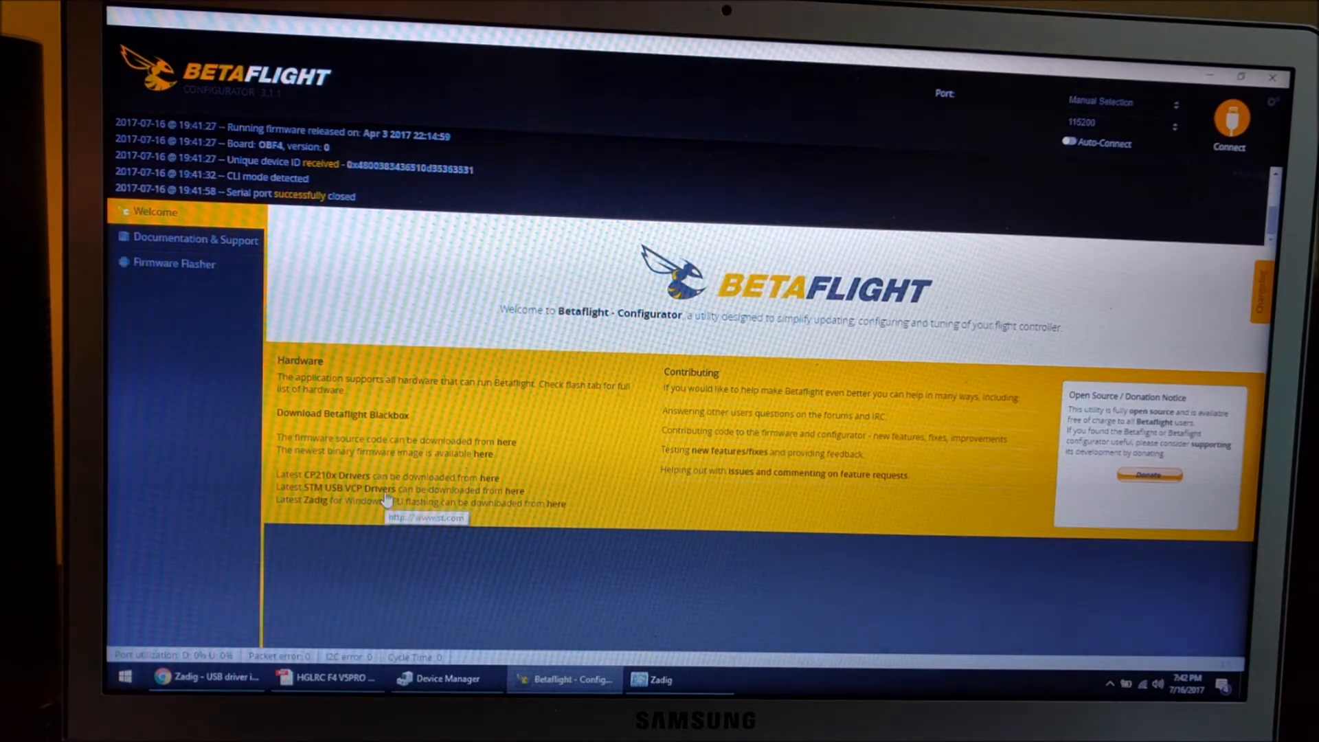
mouse_move(527, 508)
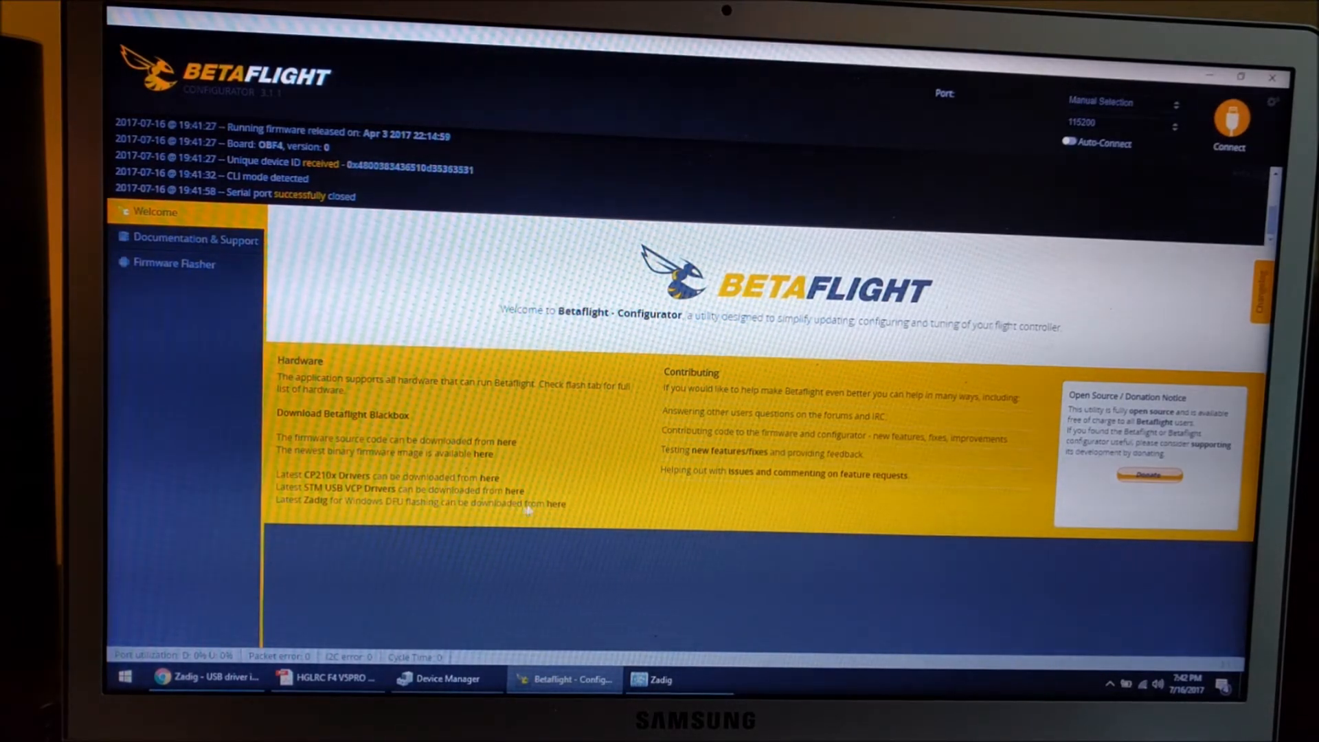
mouse_move(595, 490)
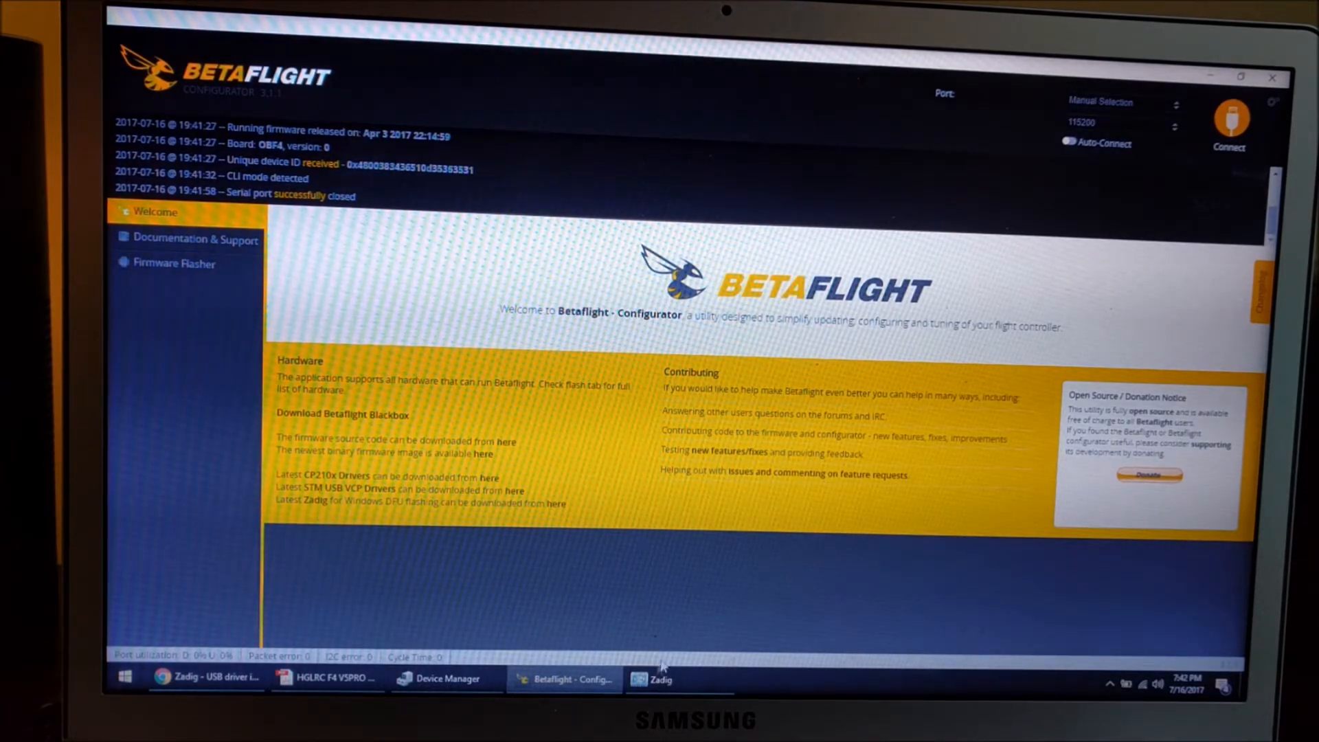
mouse_move(618, 616)
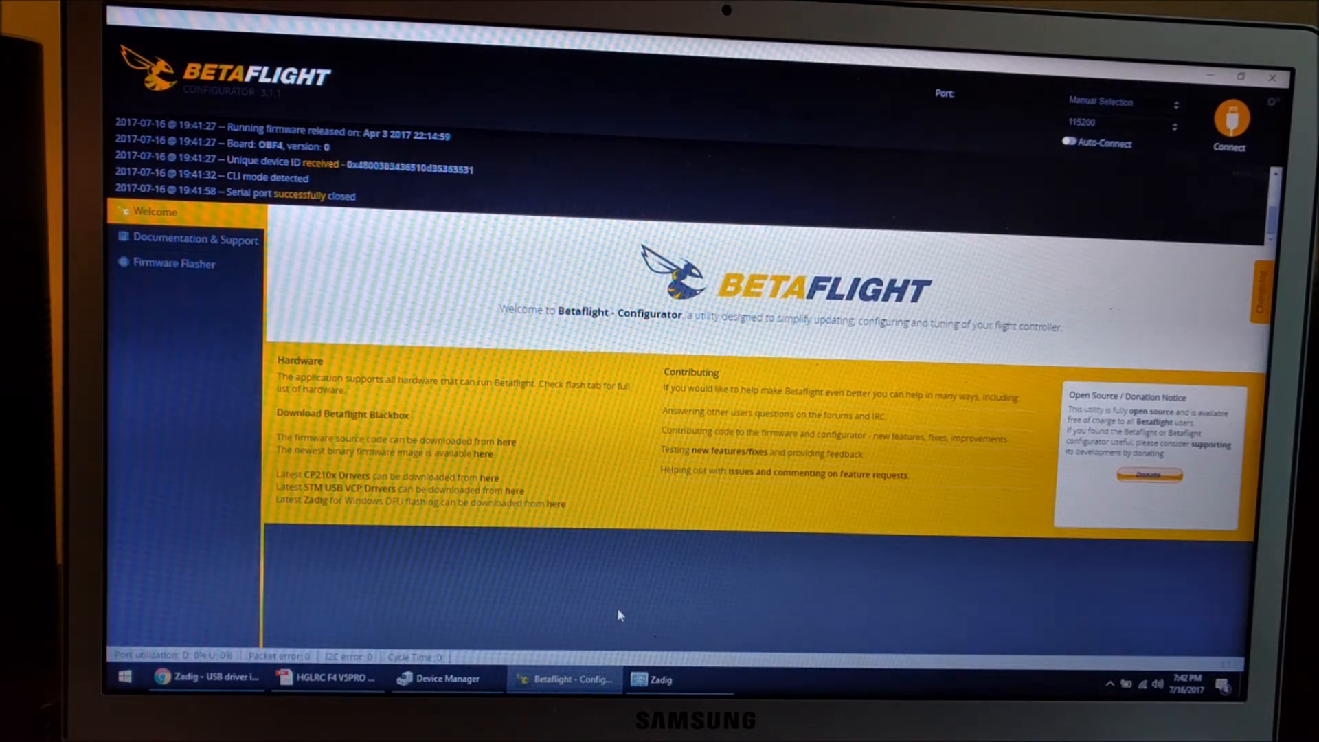
left_click(1209, 77)
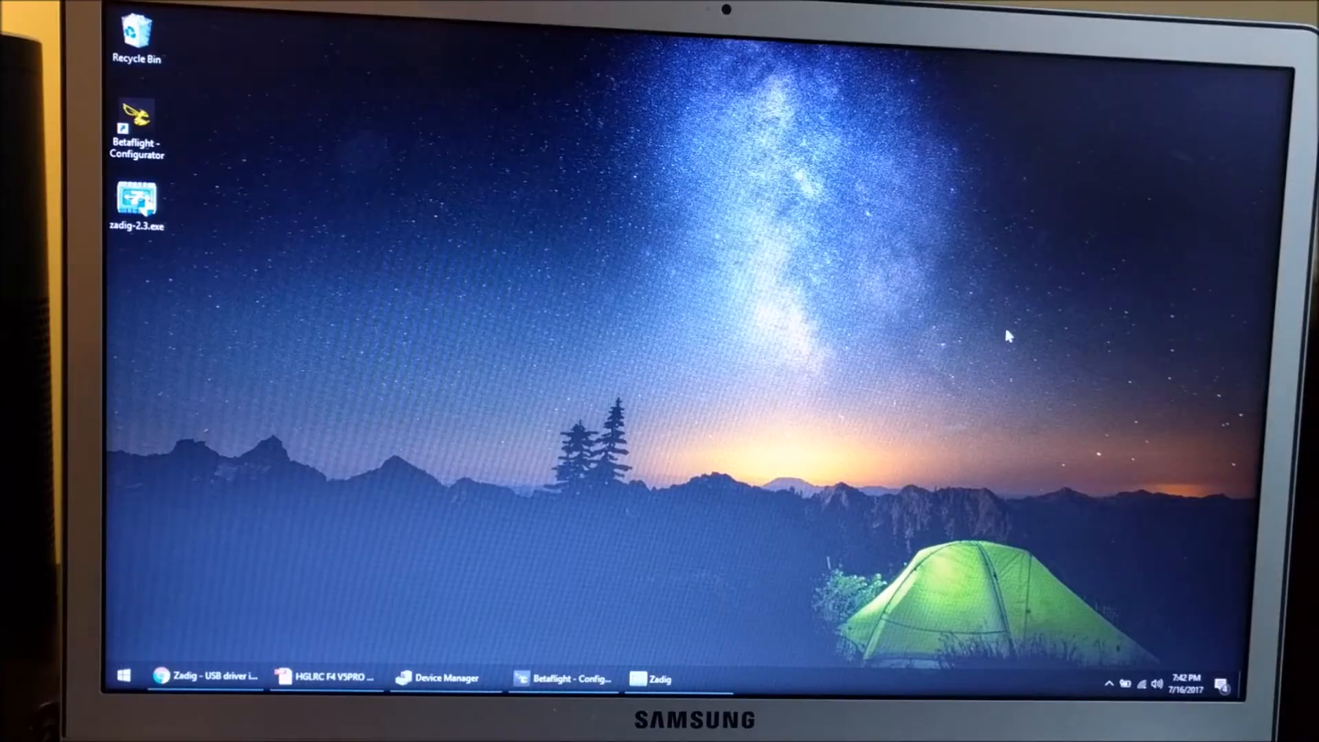
Read the HGLRC F4 V5PRO manual's flash steps in Acrobat, then bring Betaflight back to front.
left_click(327, 678)
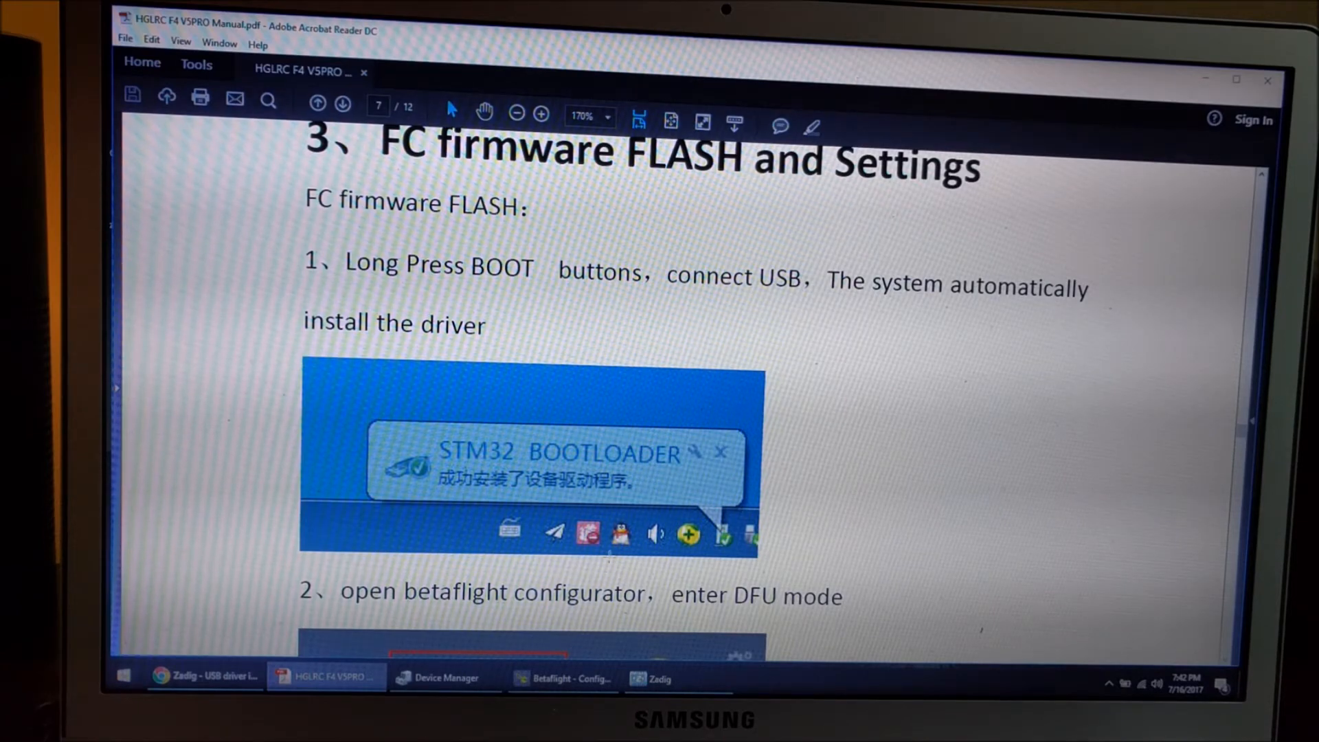
left_click(562, 677)
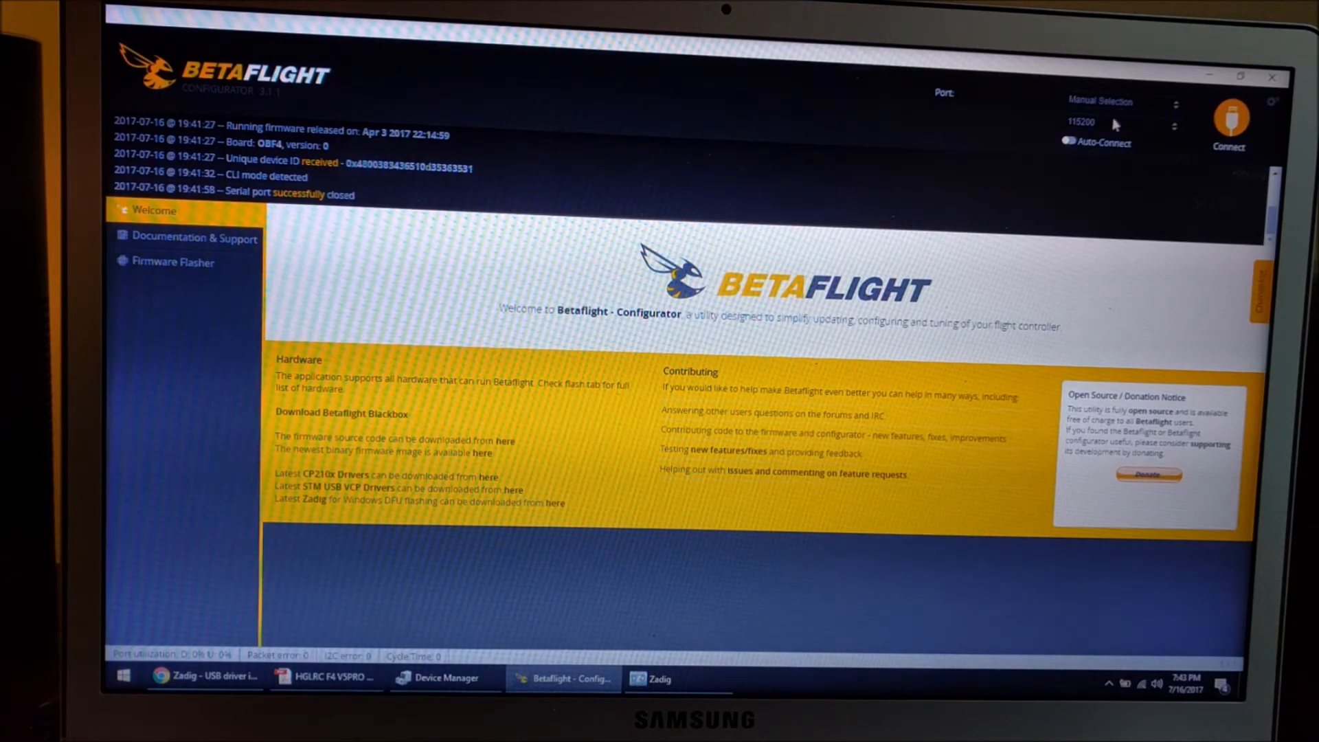
mouse_move(1047, 199)
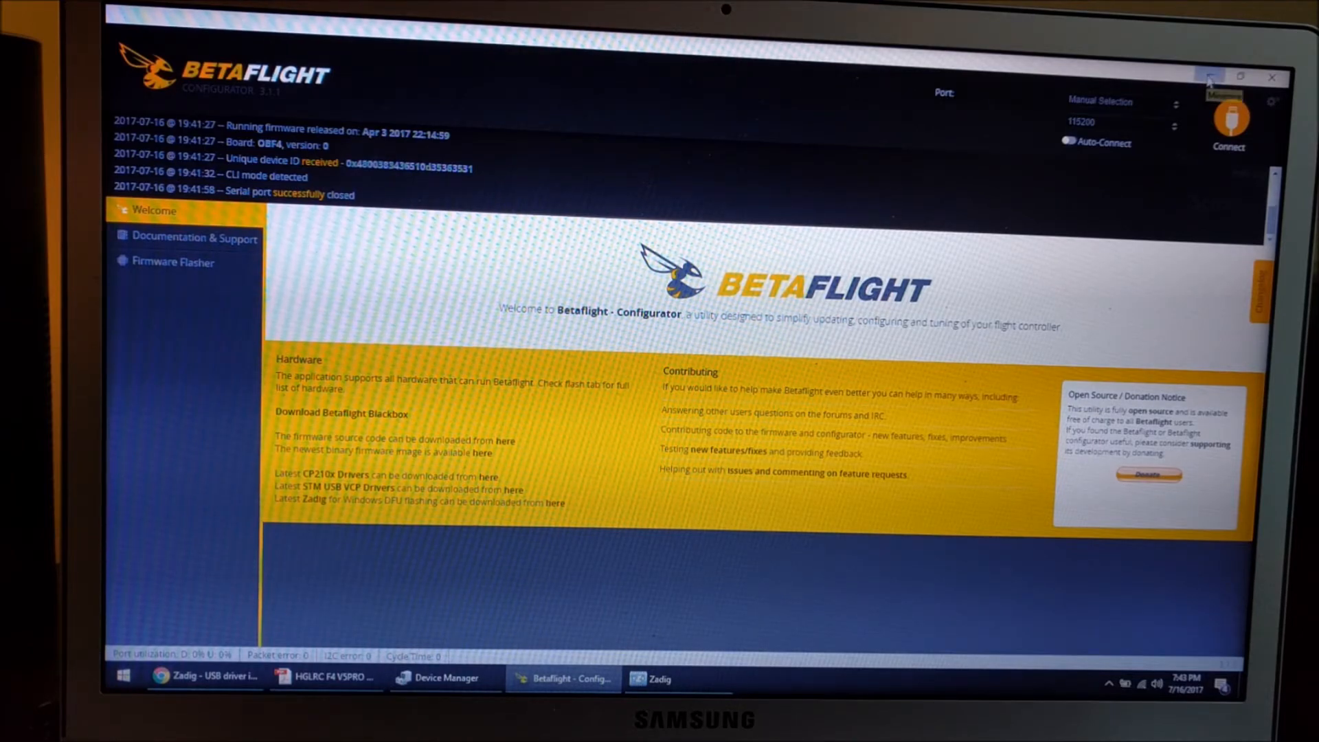
Minimize the configurator and bring Zadig forward showing the STM32 BOOTLOADER device.
left_click(327, 677)
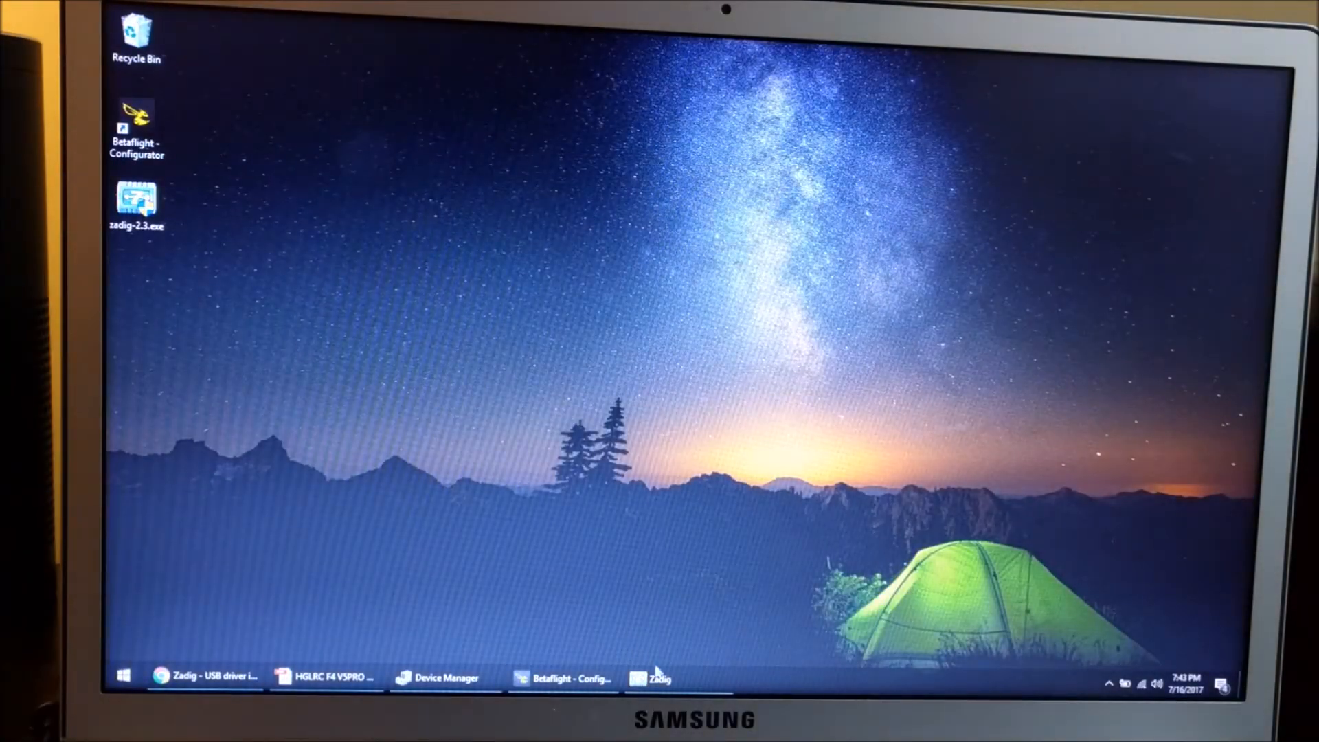
left_click(661, 677)
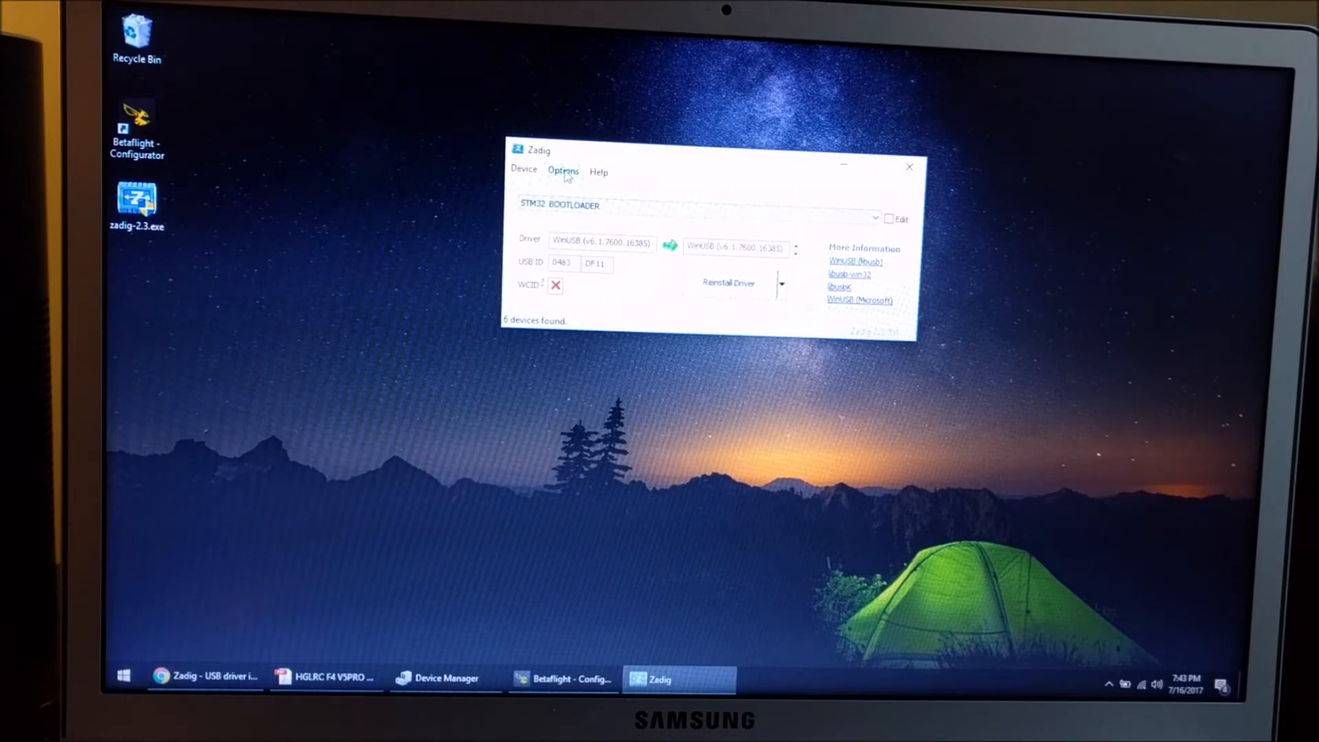
Enable List All Devices, confirm STM32 BOOTLOADER uses WinUSB v6.1.7600.16385, and close Zadig.
left_click(562, 170)
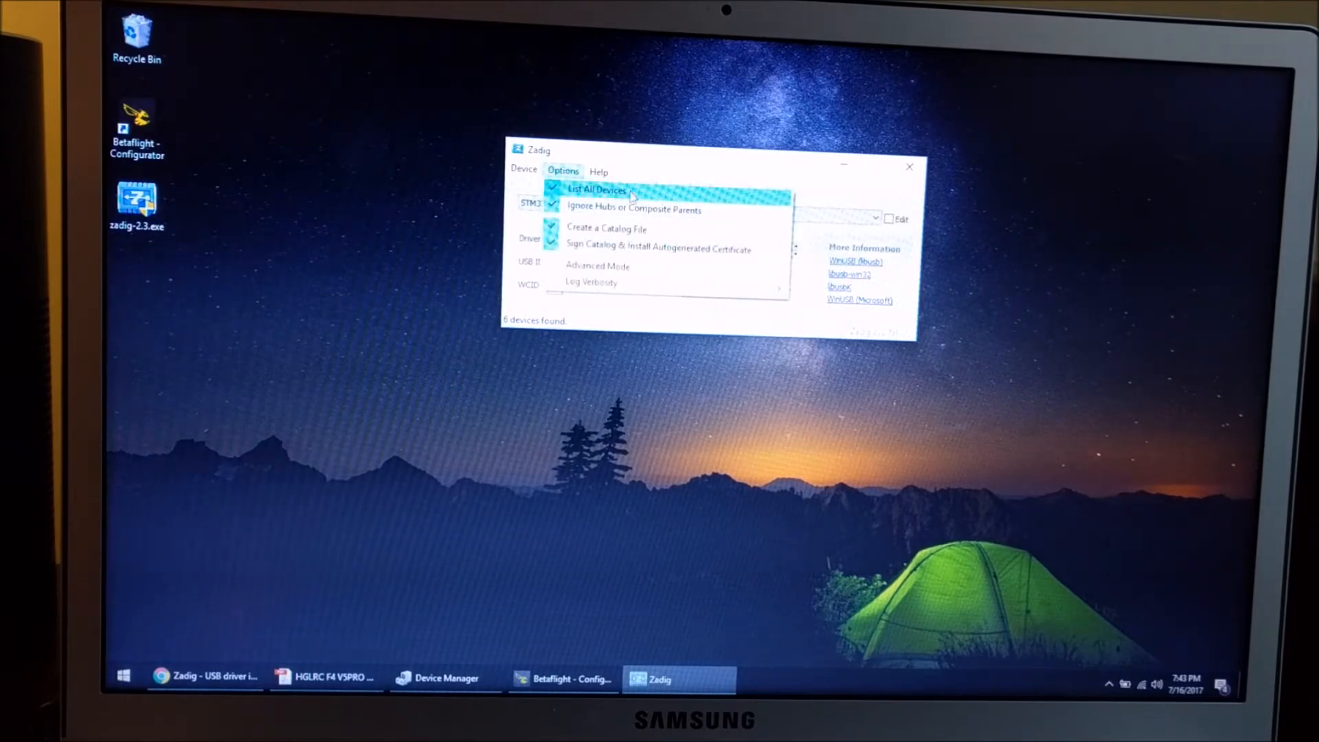
left_click(599, 188)
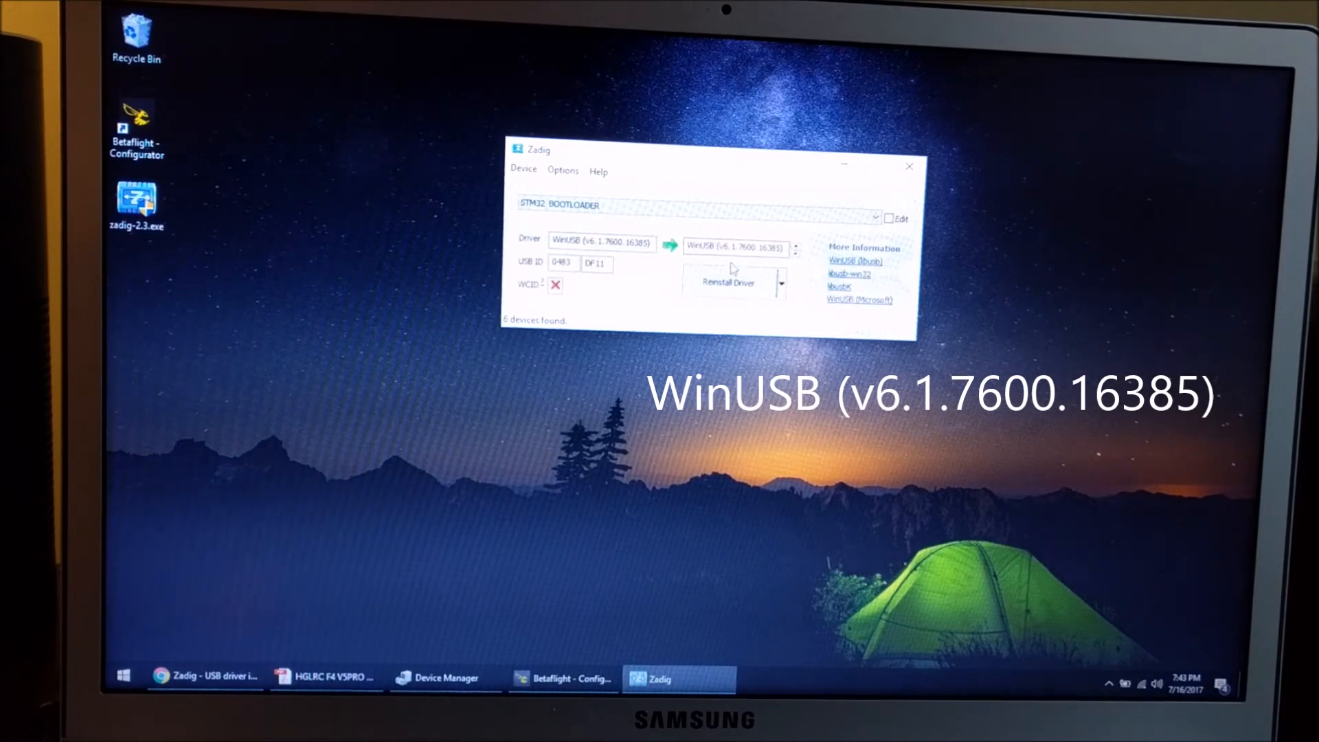
mouse_move(739, 248)
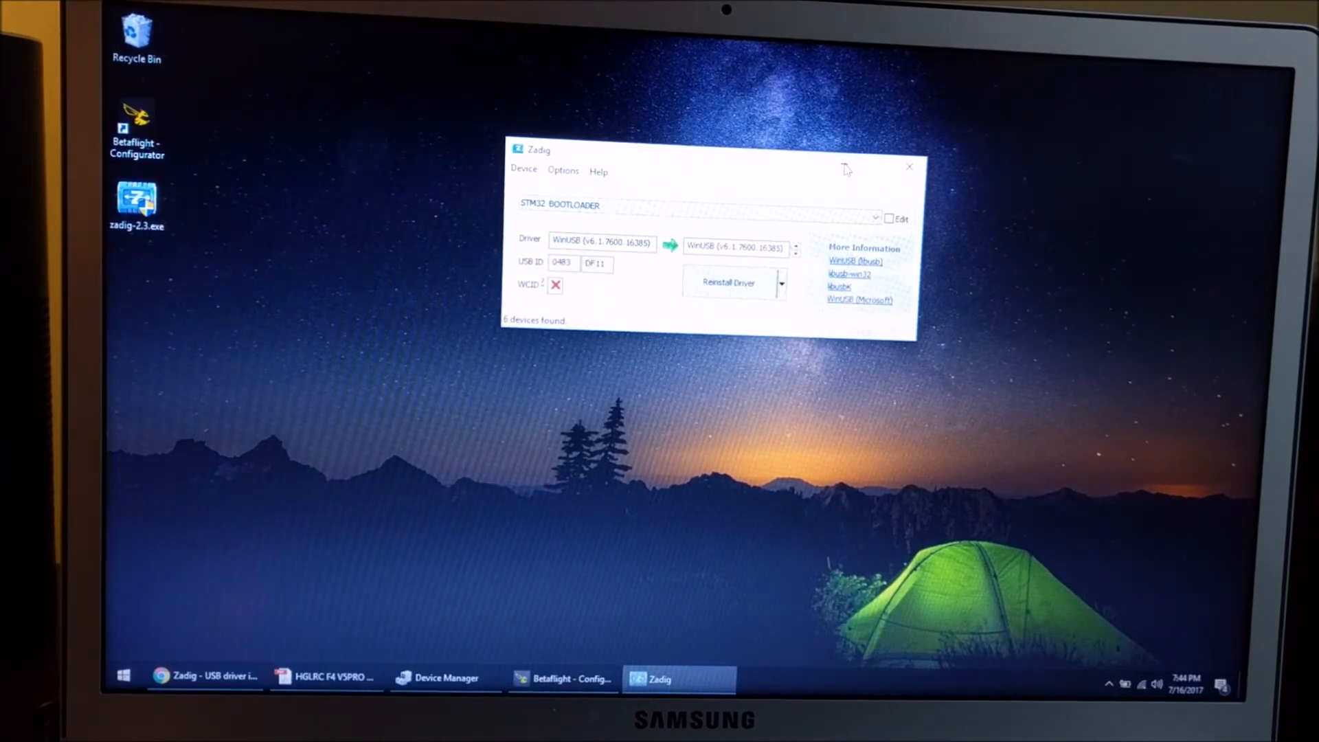
left_click(910, 166)
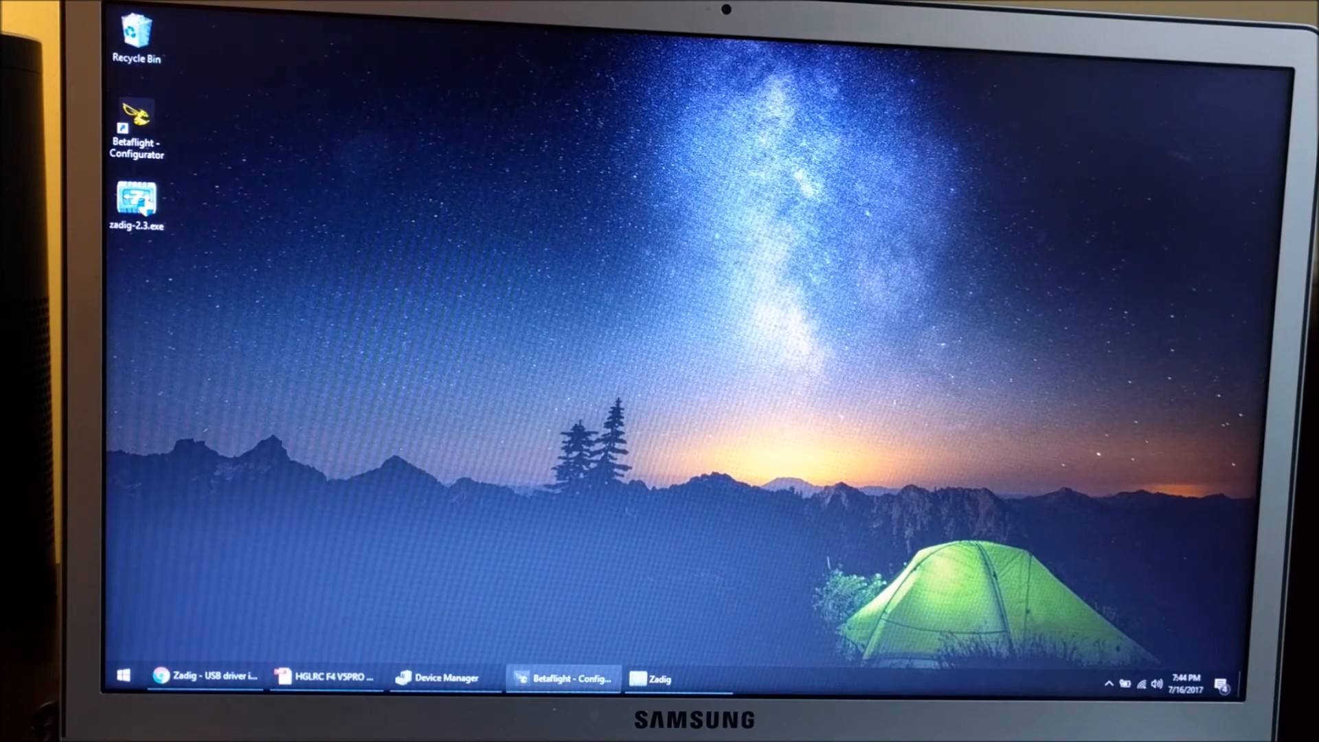
In Firmware Flasher, choose OMNIBUSF4 firmware 3.1.7 (10-04-2017, stable).
left_click(563, 677)
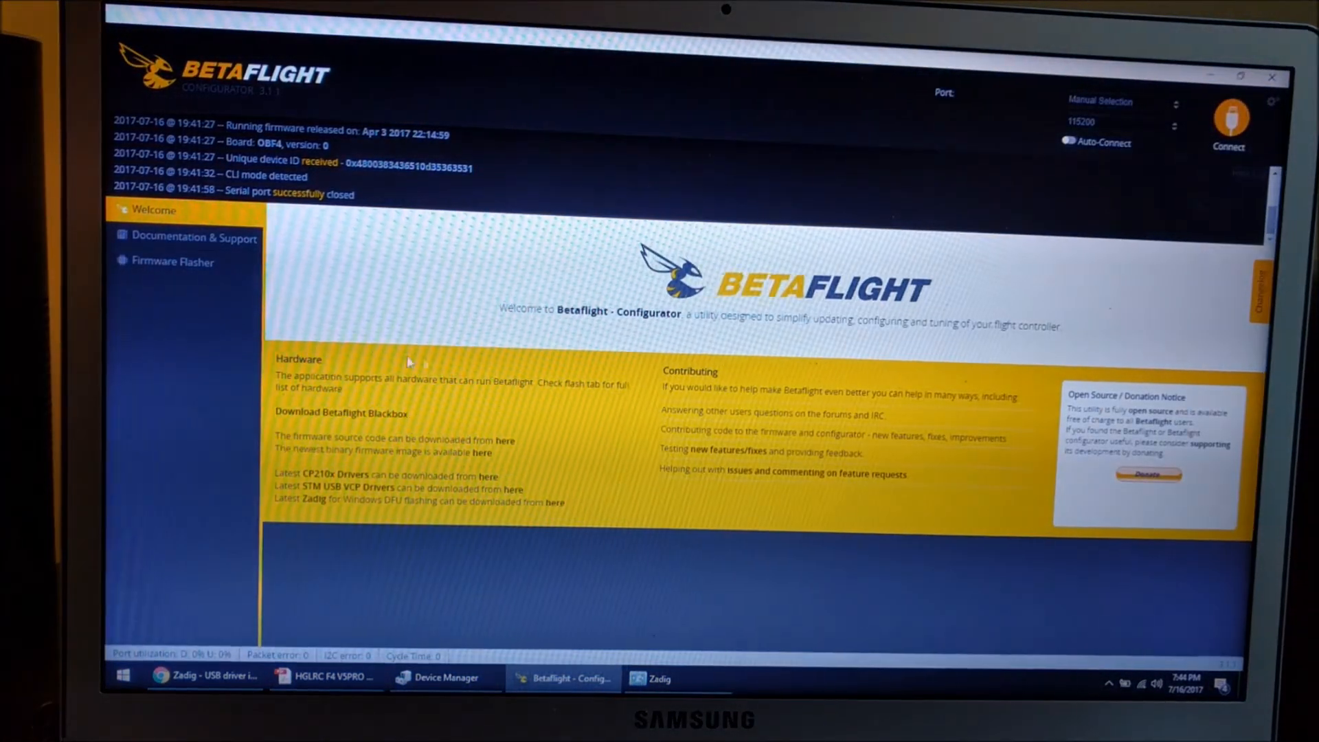
left_click(171, 261)
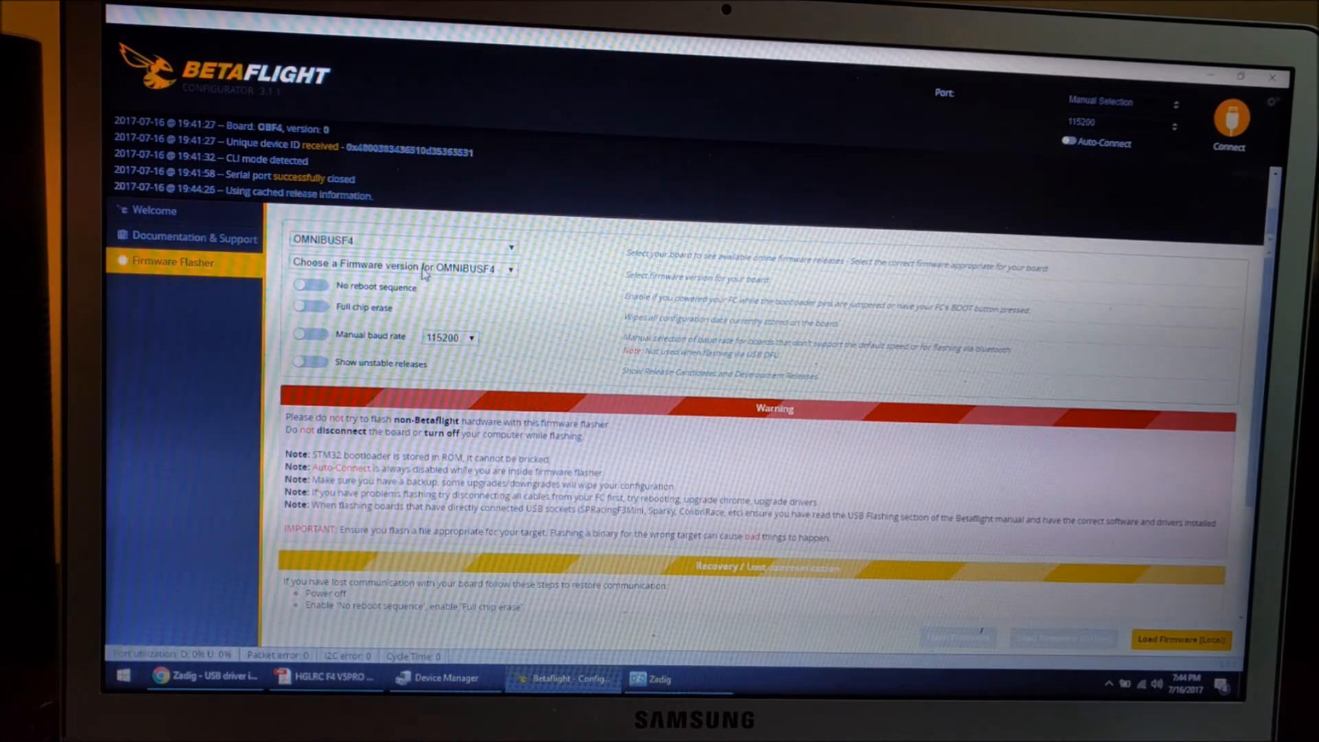
left_click(403, 268)
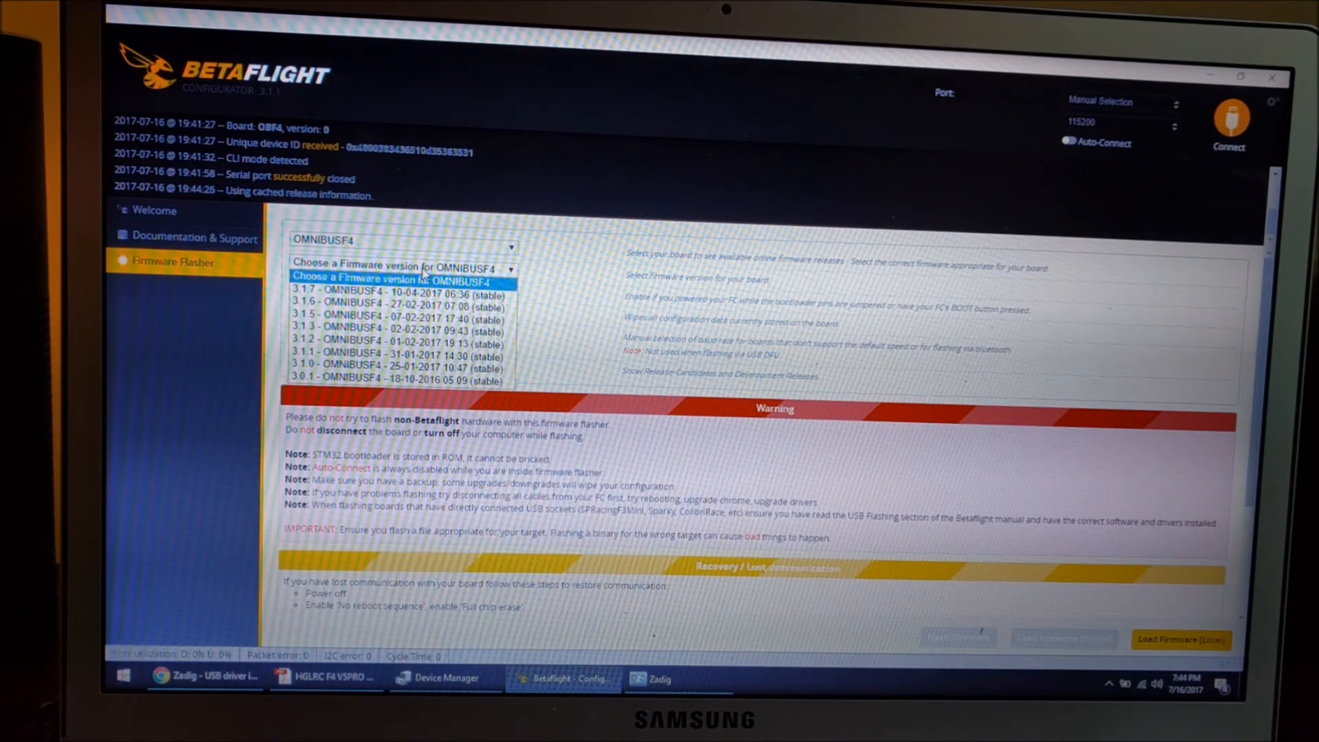
left_click(401, 296)
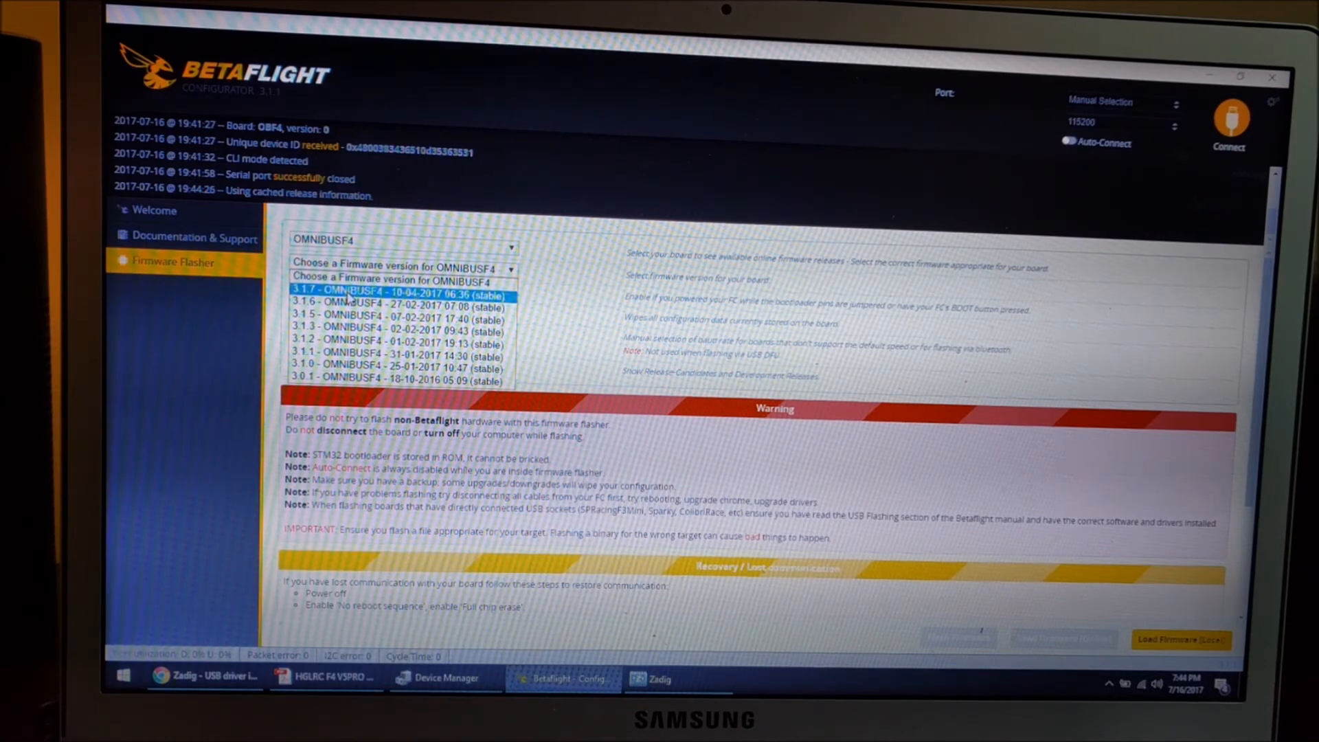
left_click(403, 290)
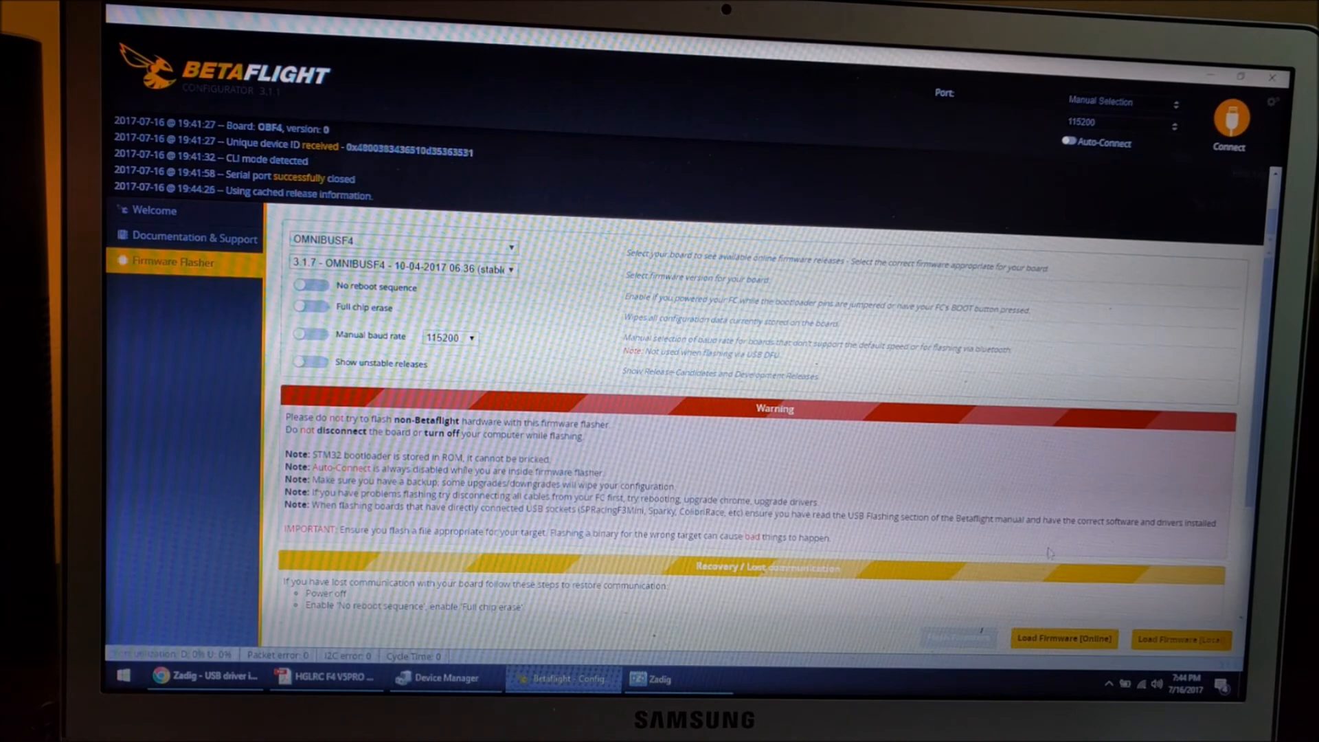